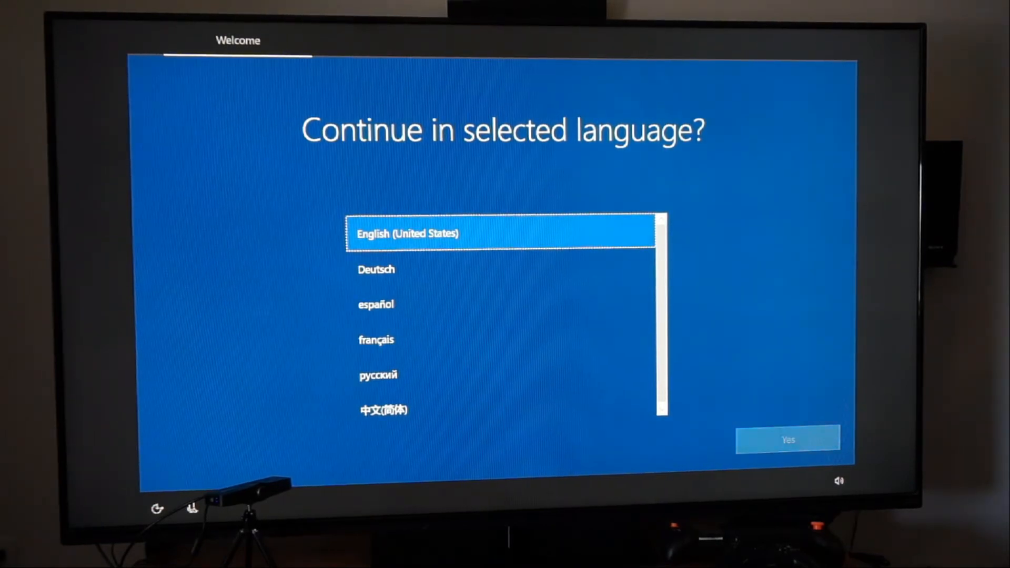
- Keep English (United States) as the setup language and continue
{"action": "left_click", "coordinate": [787, 440]}
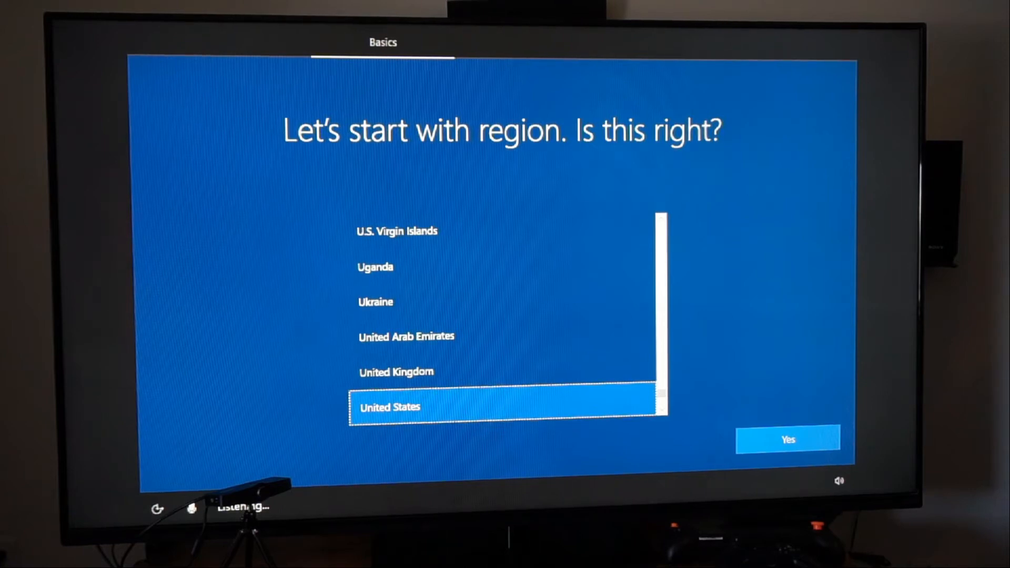
- Confirm United States region and US keyboard layout, skipping a second layout
{"action": "left_click", "coordinate": [789, 440]}
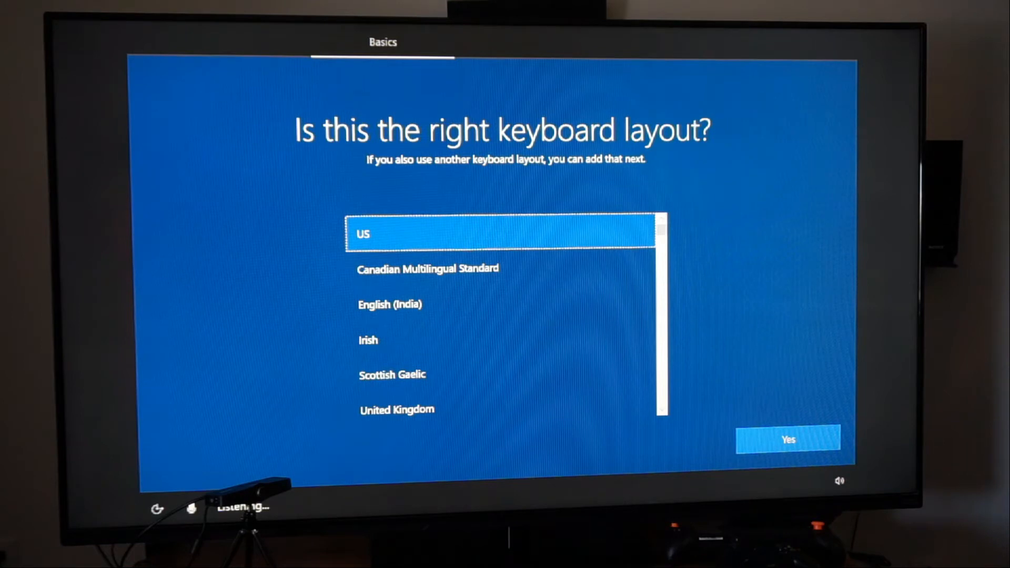
{"action": "left_click", "coordinate": [788, 440]}
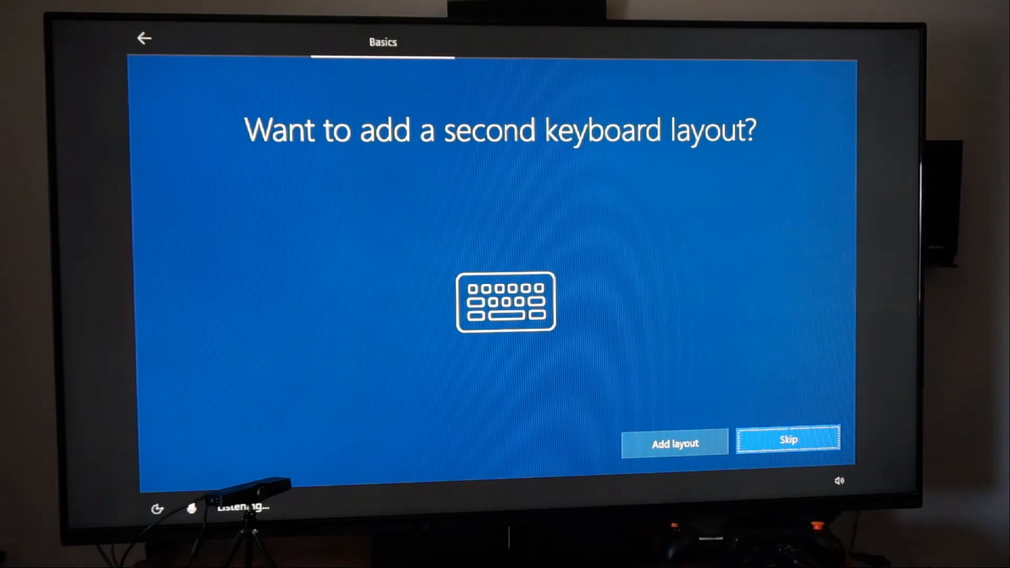
{"action": "left_click", "coordinate": [788, 440]}
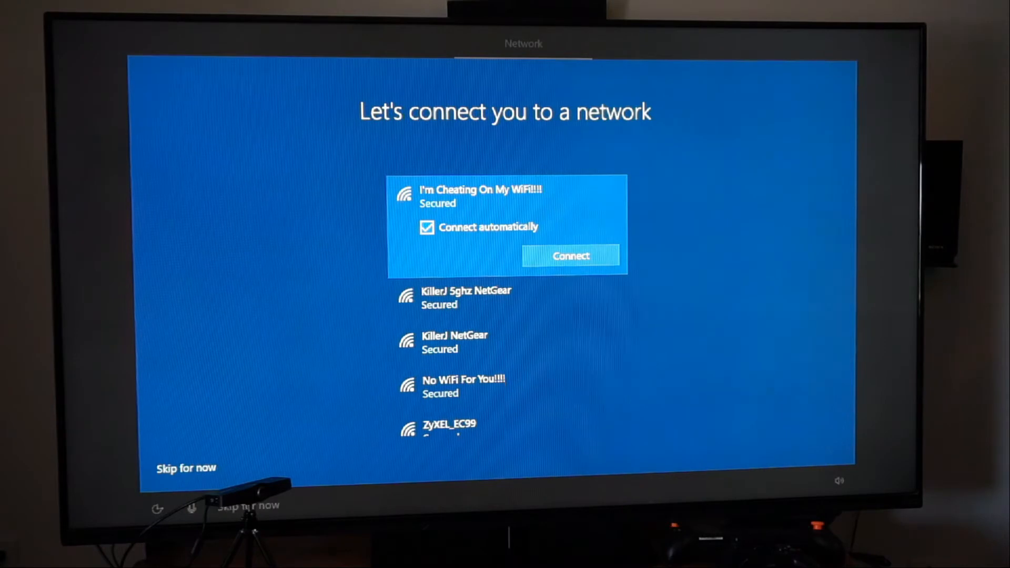
- Skip network connection for now and decline going back to connect
{"action": "left_click", "coordinate": [571, 256]}
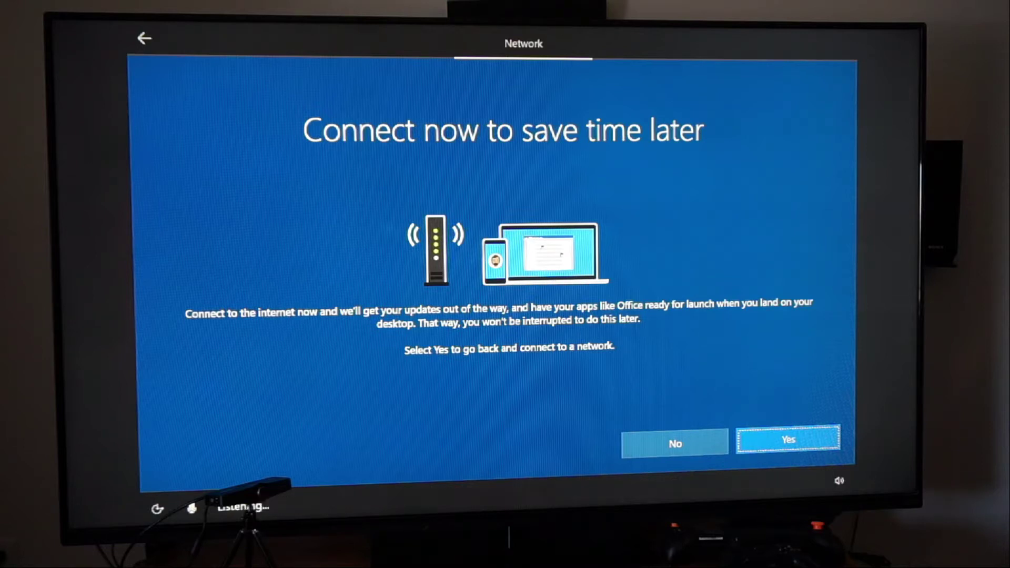
{"action": "left_click", "coordinate": [675, 444]}
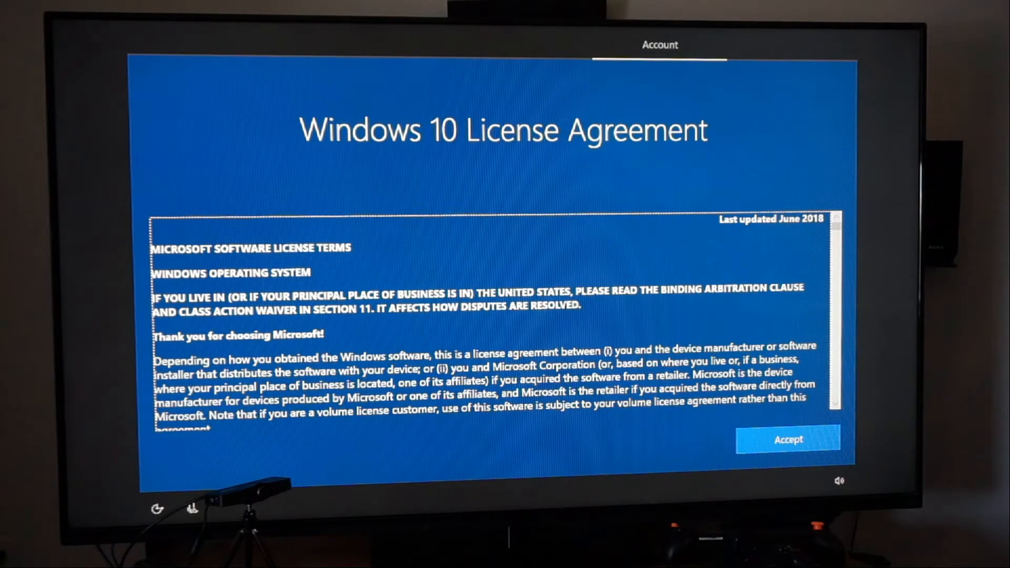
- Read through and accept the Windows 10 License Agreement
{"action": "scroll", "scroll_direction": "down", "scroll_amount": 3}
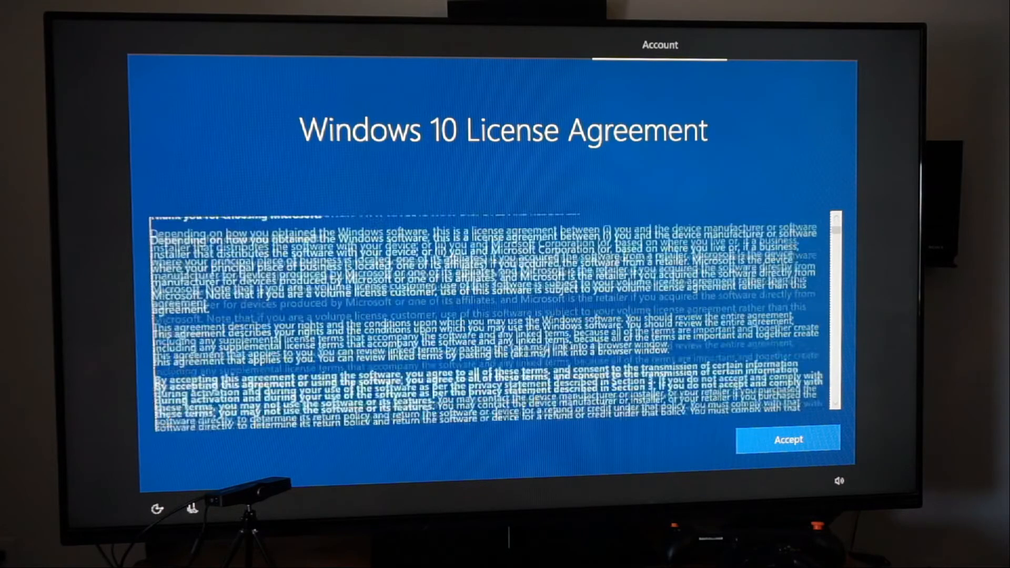
{"action": "scroll", "scroll_direction": "down", "scroll_amount": 3}
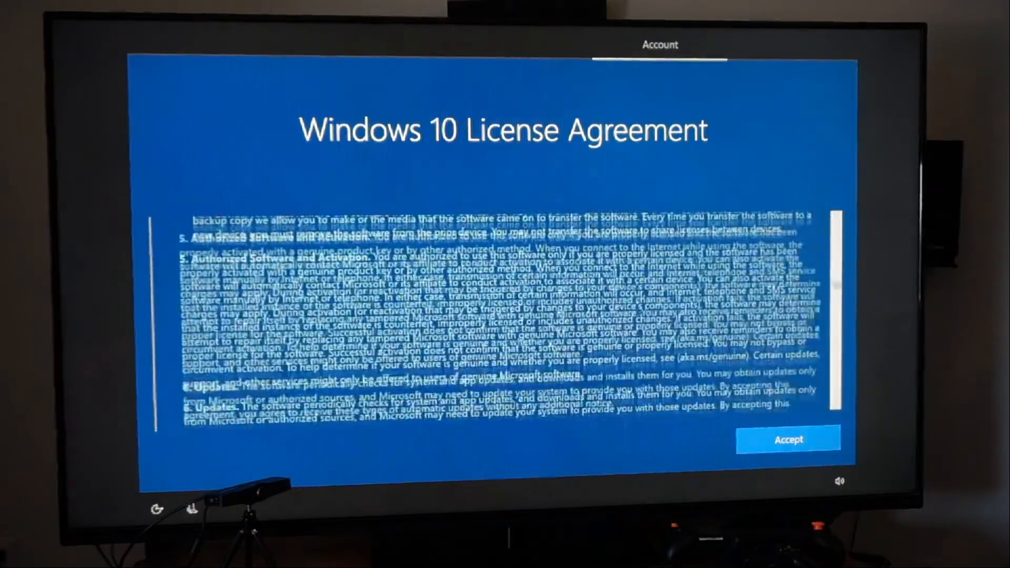
{"action": "scroll", "scroll_direction": "down", "scroll_amount": 3}
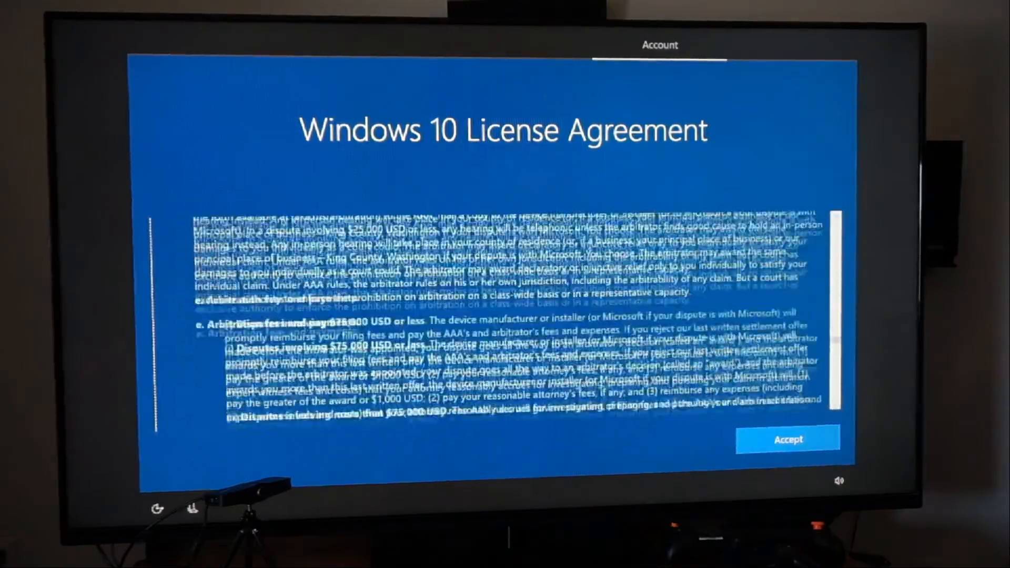
{"action": "scroll", "scroll_direction": "down", "scroll_amount": 3}
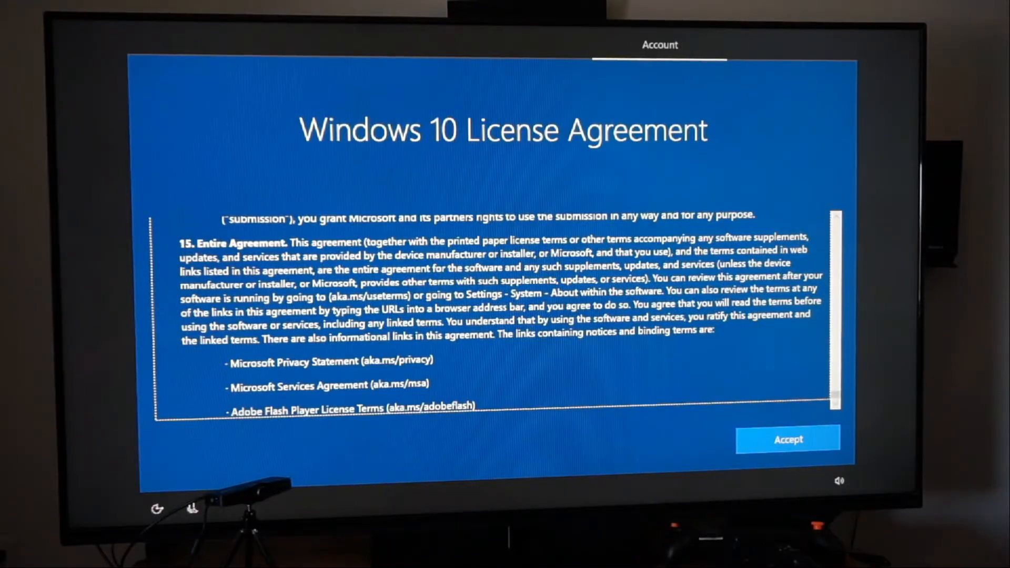
{"action": "left_click", "coordinate": [788, 440]}
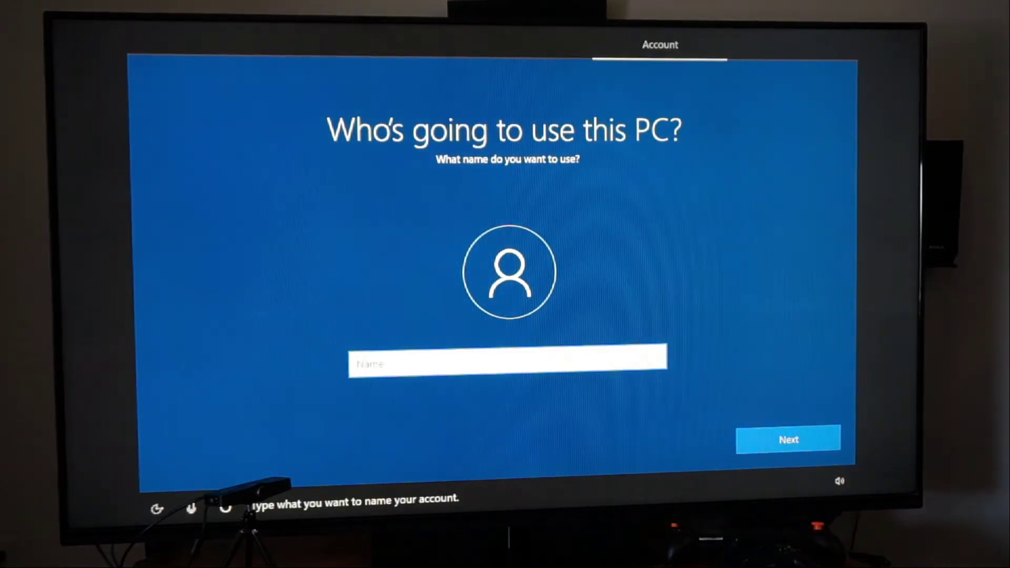
- Name the local account 'james' and continue
{"action": "type", "text": "jame"}
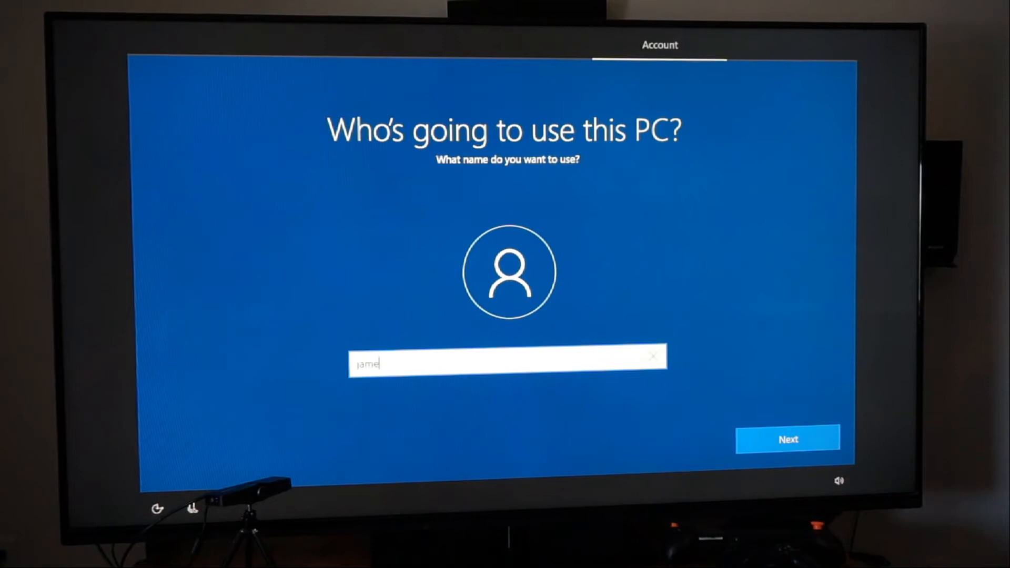
{"action": "type", "text": "s"}
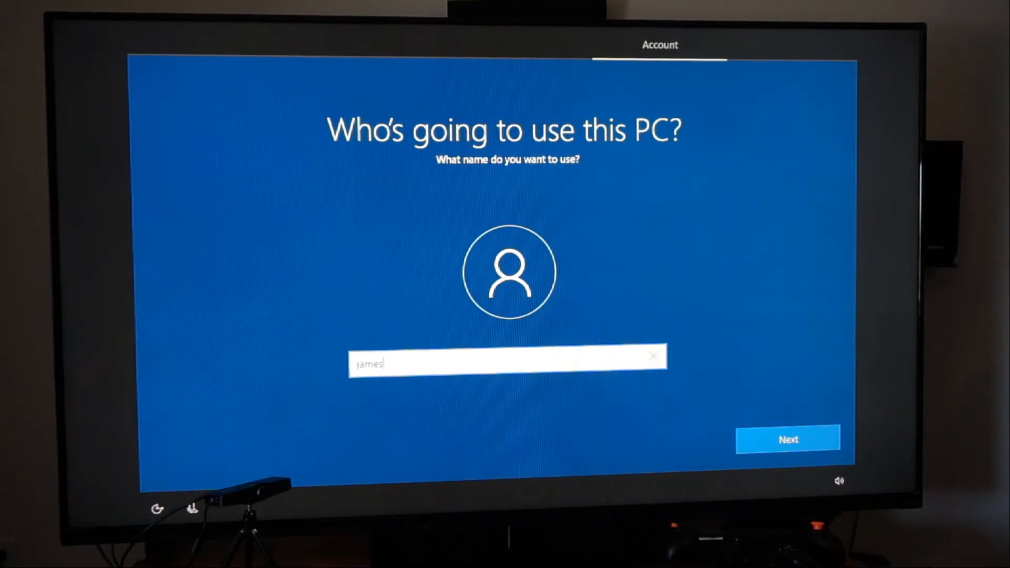
{"action": "left_click", "coordinate": [788, 440]}
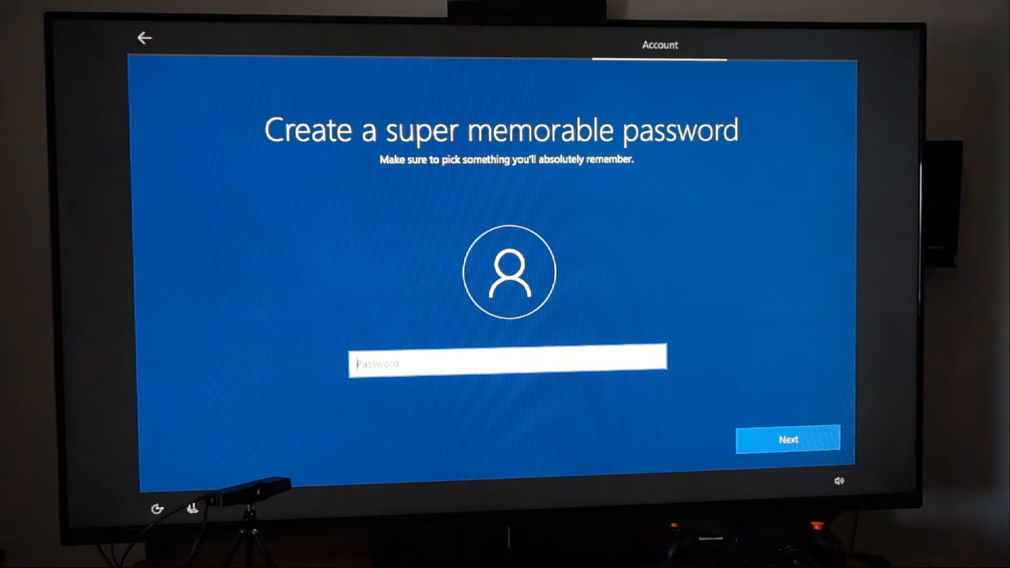
- Set and confirm the account password, continuing to the security questions
{"action": "type", "text": "**"}
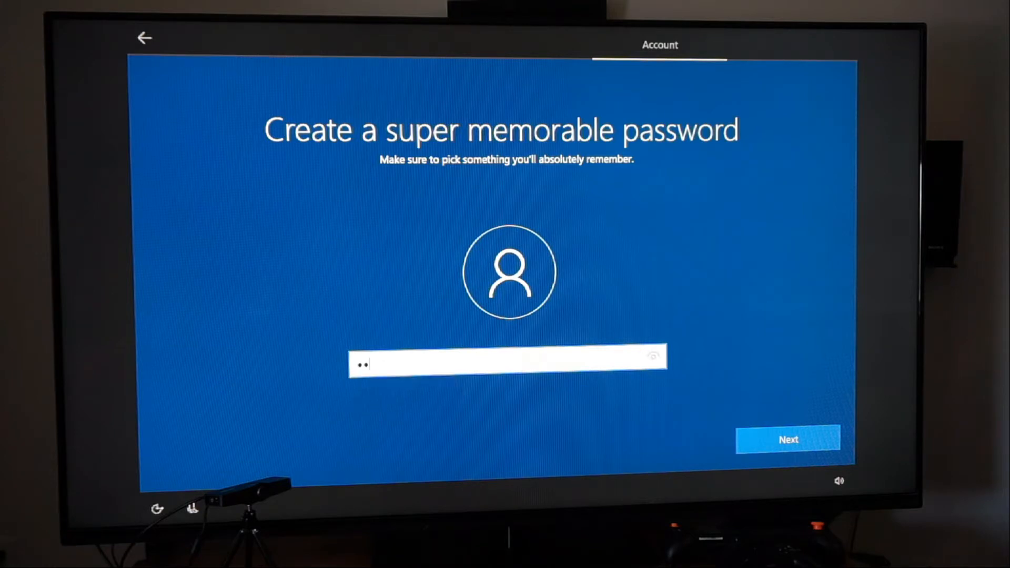
{"action": "type", "text": "password"}
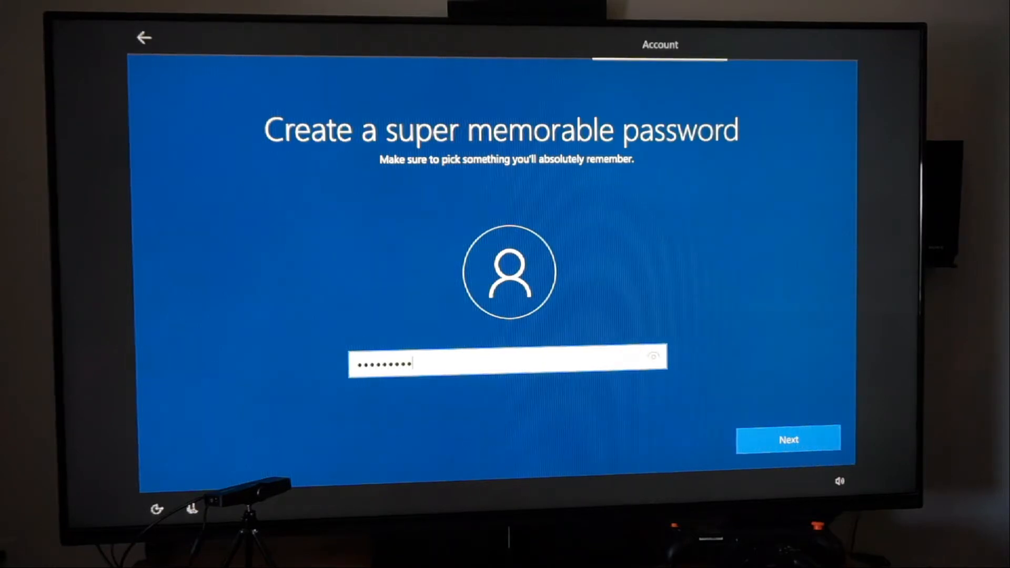
{"action": "left_click", "coordinate": [788, 439]}
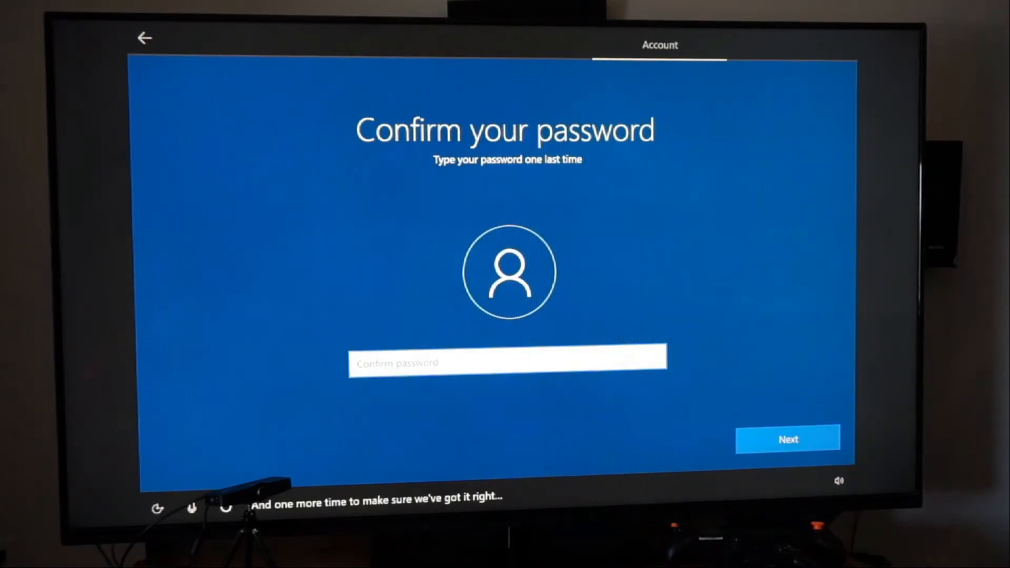
{"action": "type", "text": "•"}
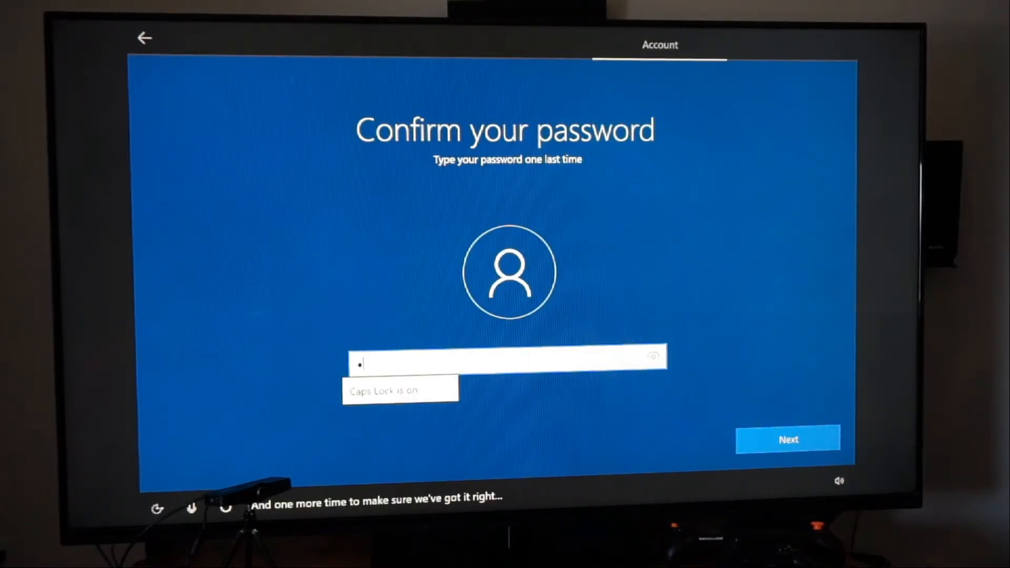
{"action": "type", "text": "password"}
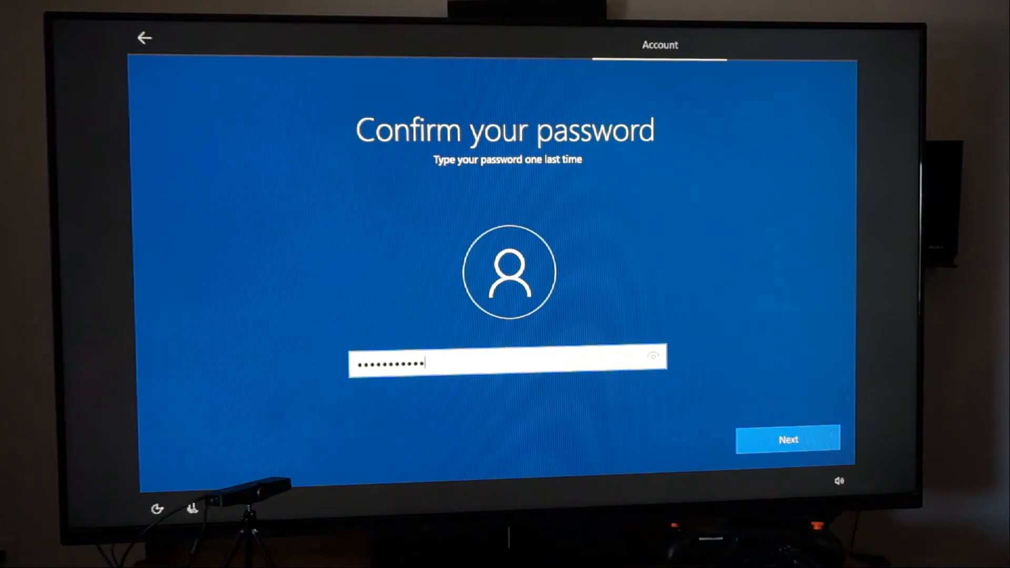
{"action": "left_click", "coordinate": [787, 440]}
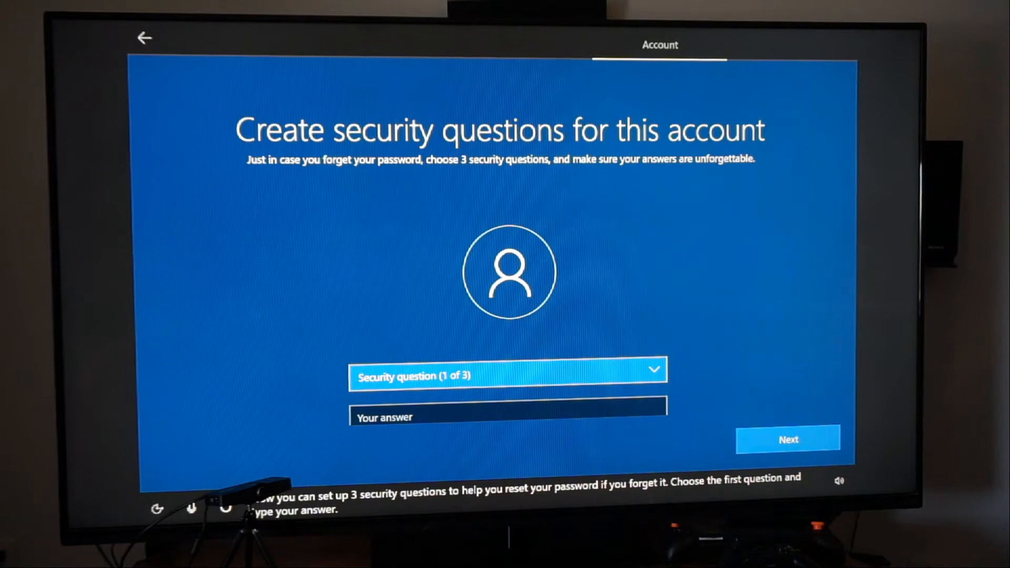
- Move past the security questions into the Services step
{"action": "left_click", "coordinate": [789, 440]}
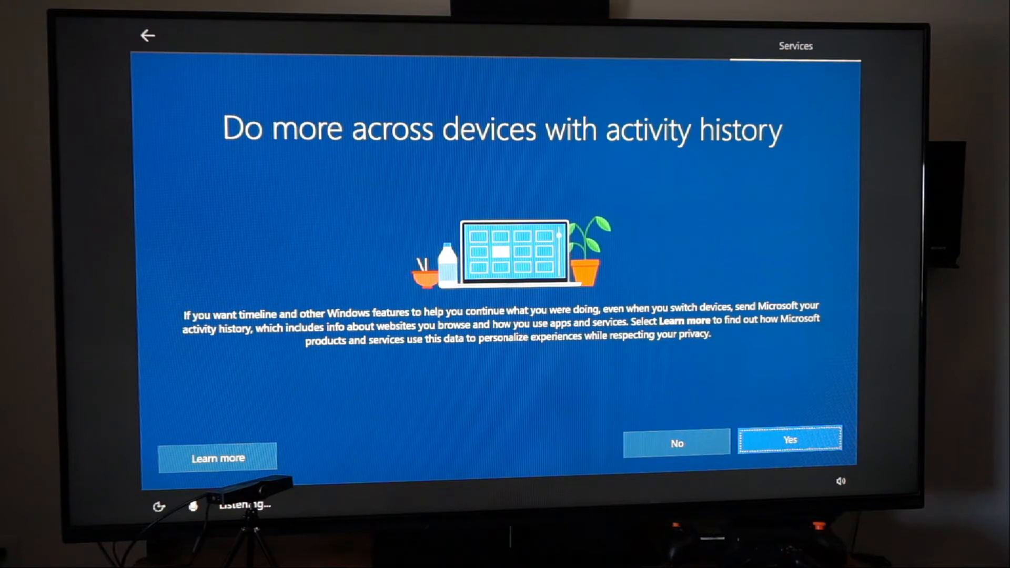
- Answer the activity history prompt to reach device privacy settings
{"action": "left_click", "coordinate": [791, 441]}
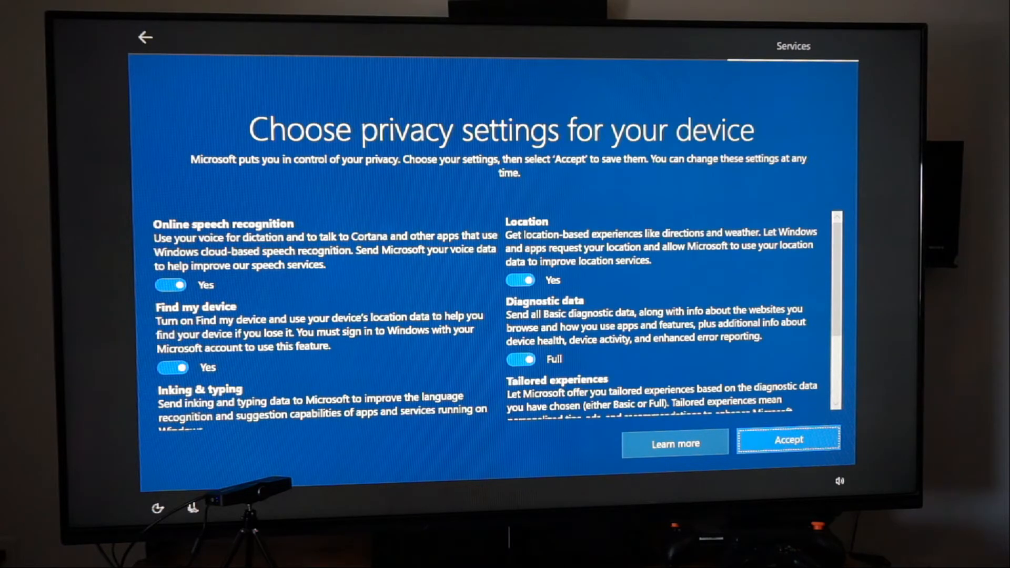
- Accept the device privacy settings as shown
{"action": "left_click", "coordinate": [788, 440]}
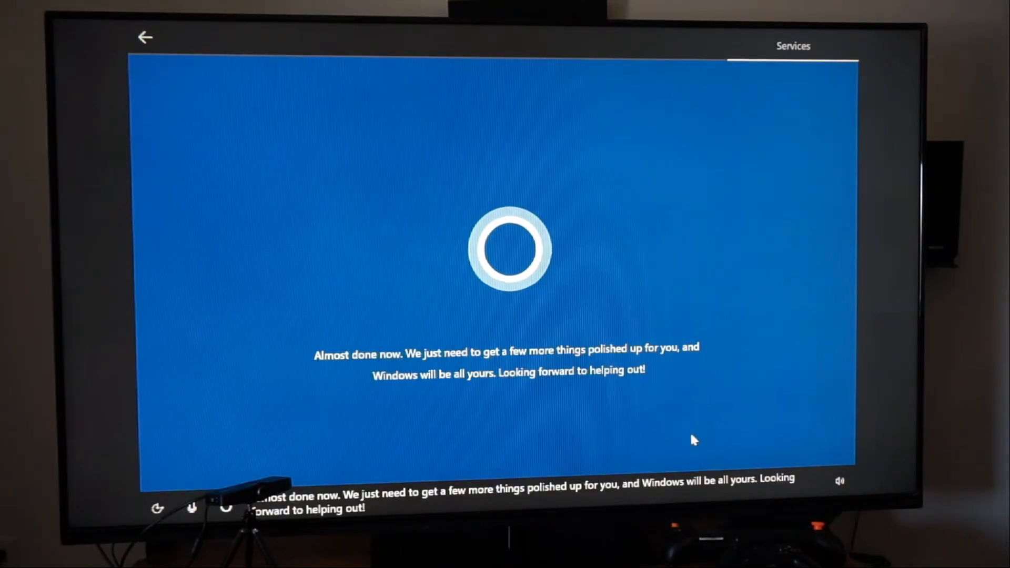
{"action": "mouse_move", "coordinate": [543, 456]}
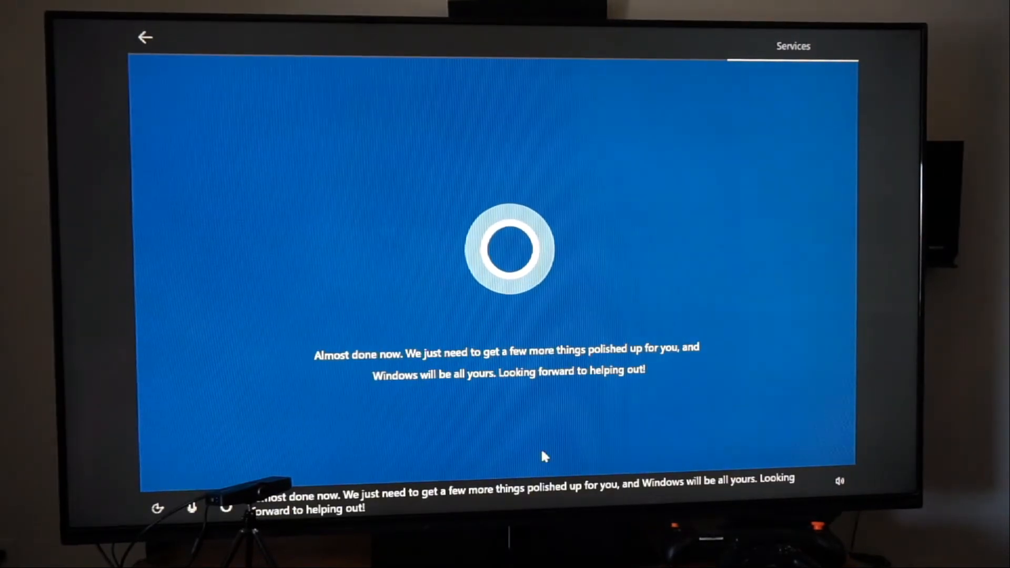
{"action": "mouse_move", "coordinate": [579, 335]}
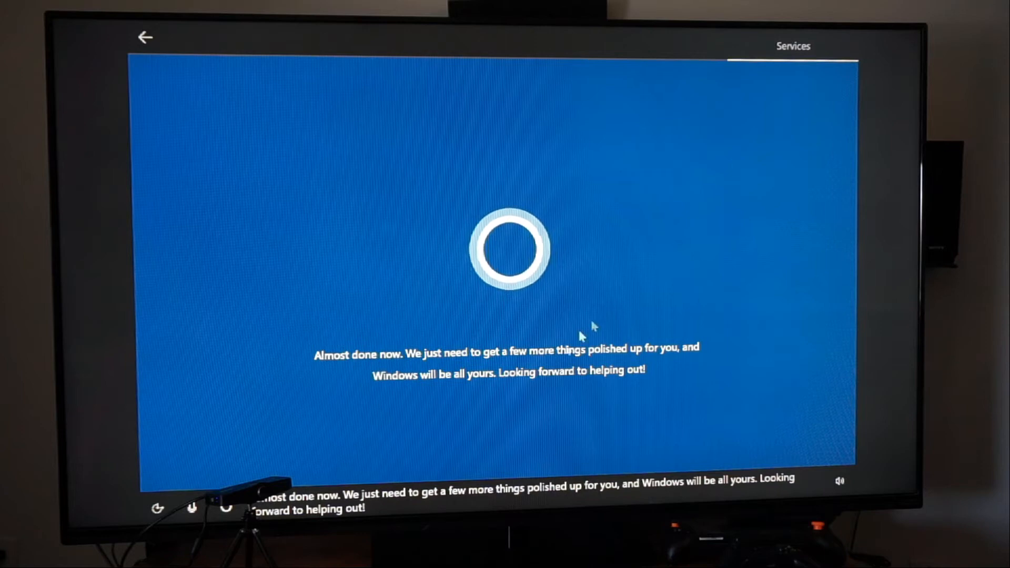